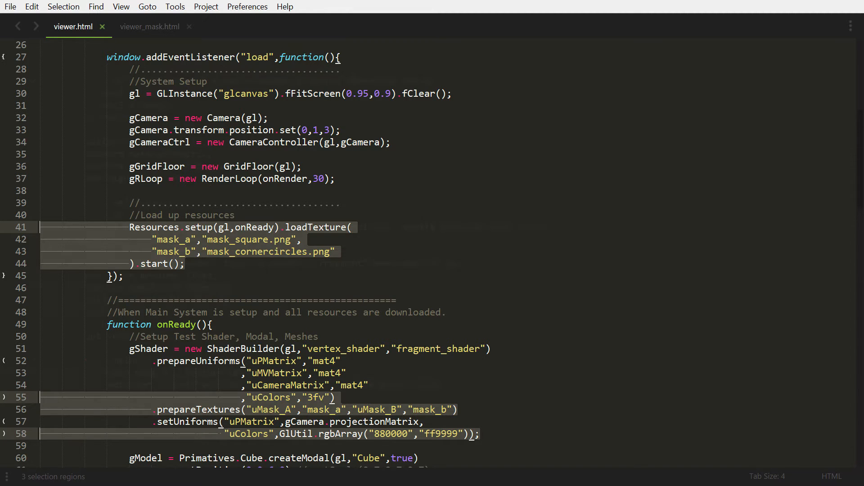
scroll(down, 3)
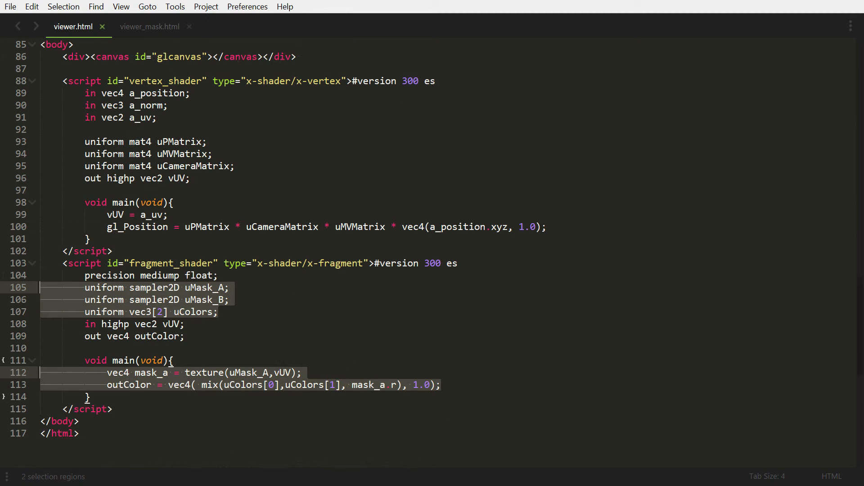